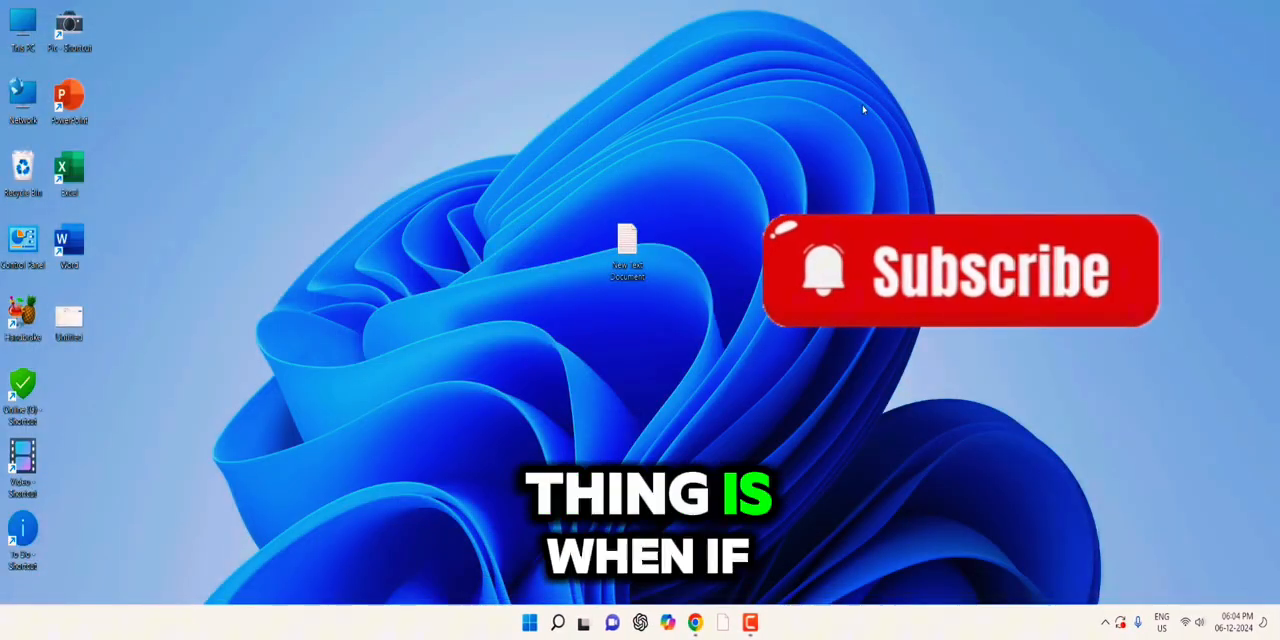
From Start, reach Settings > System > Troubleshoot > Other troubleshooters listing the Windows Update troubleshooter.
{"action": "left_click", "coordinate": [528, 624]}
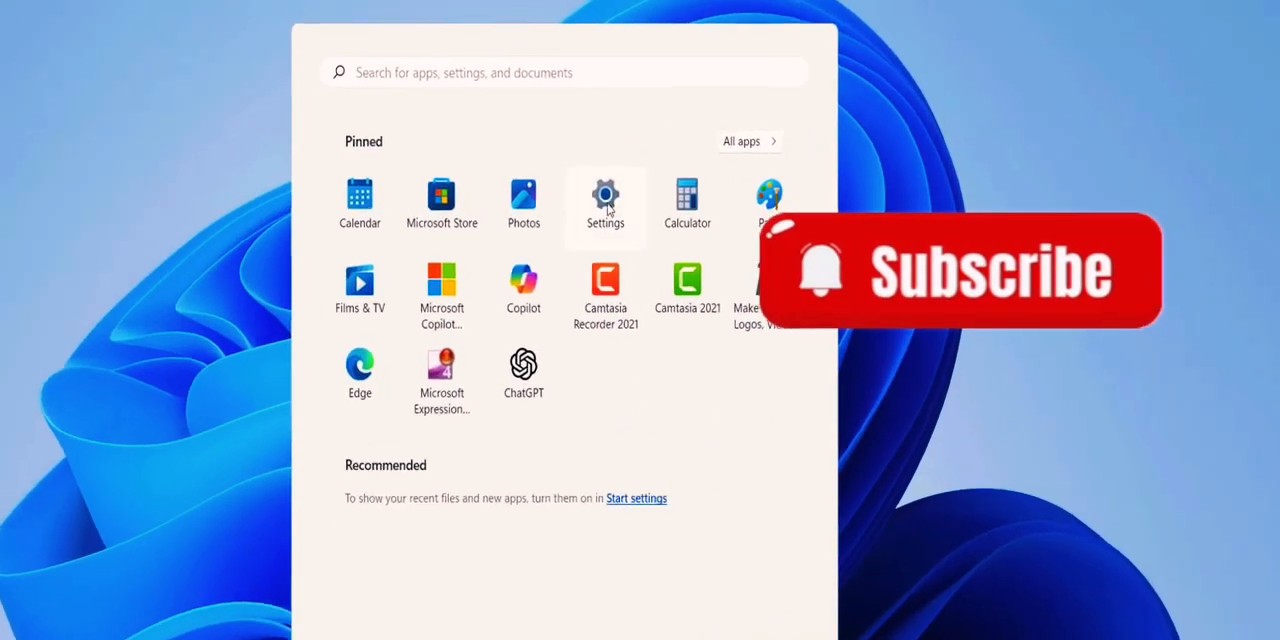
{"action": "left_click", "coordinate": [604, 200]}
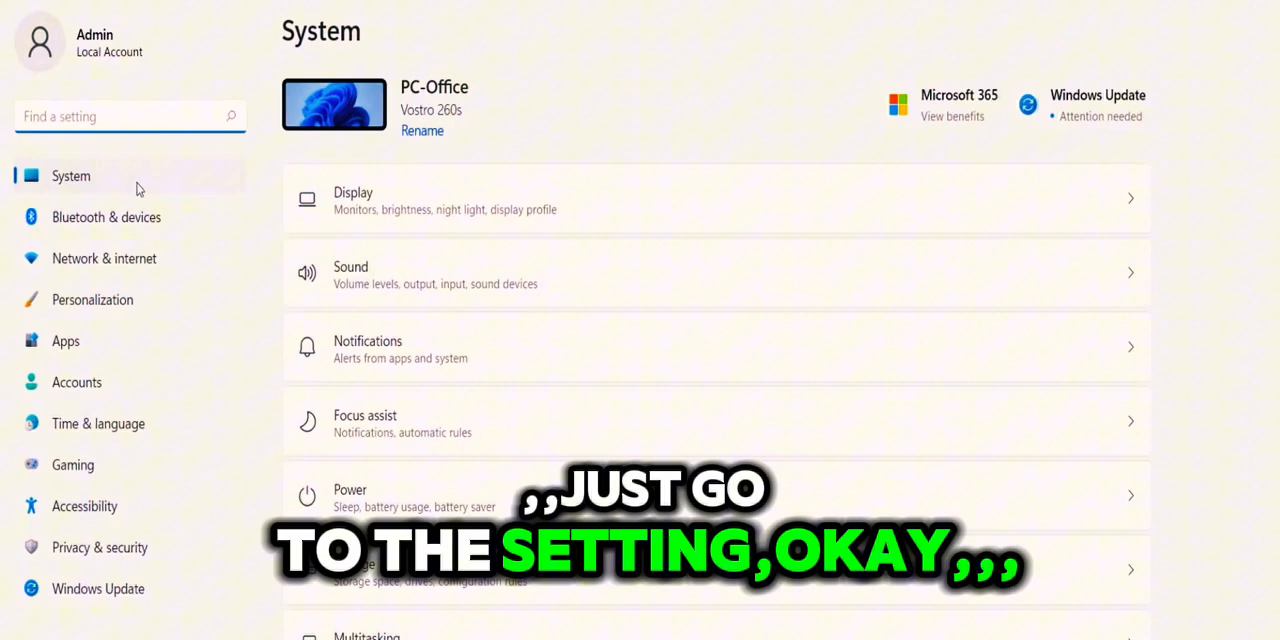
{"action": "scroll", "scroll_direction": "down", "scroll_amount": 3}
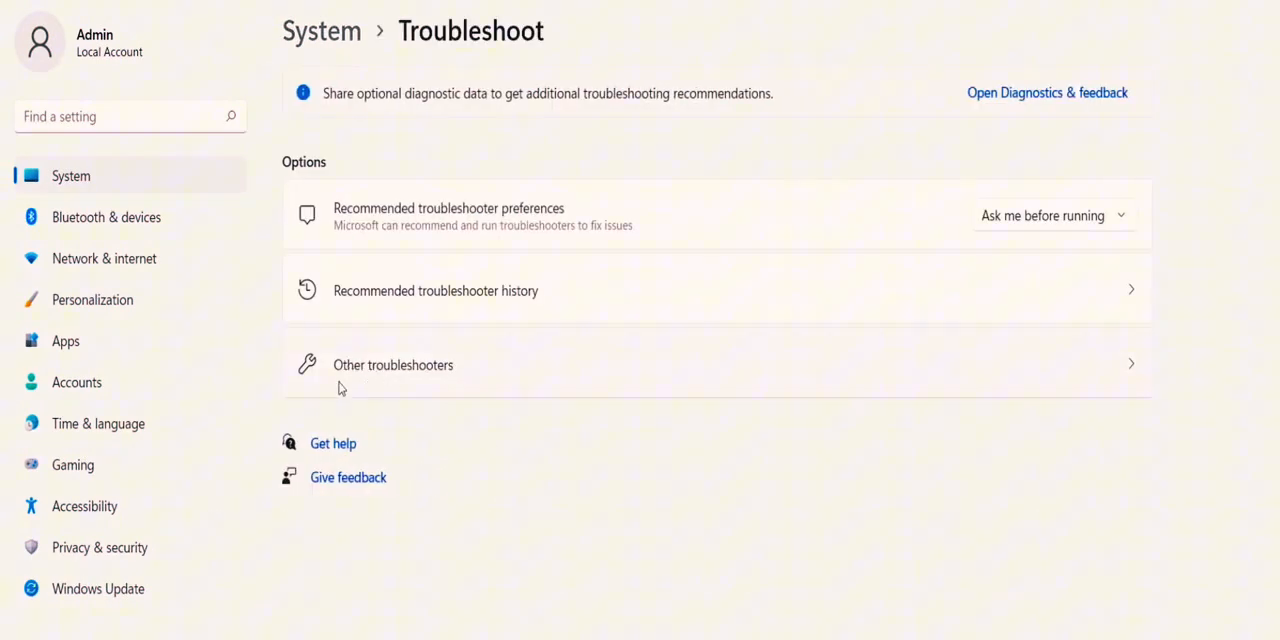
{"action": "left_click", "coordinate": [392, 364]}
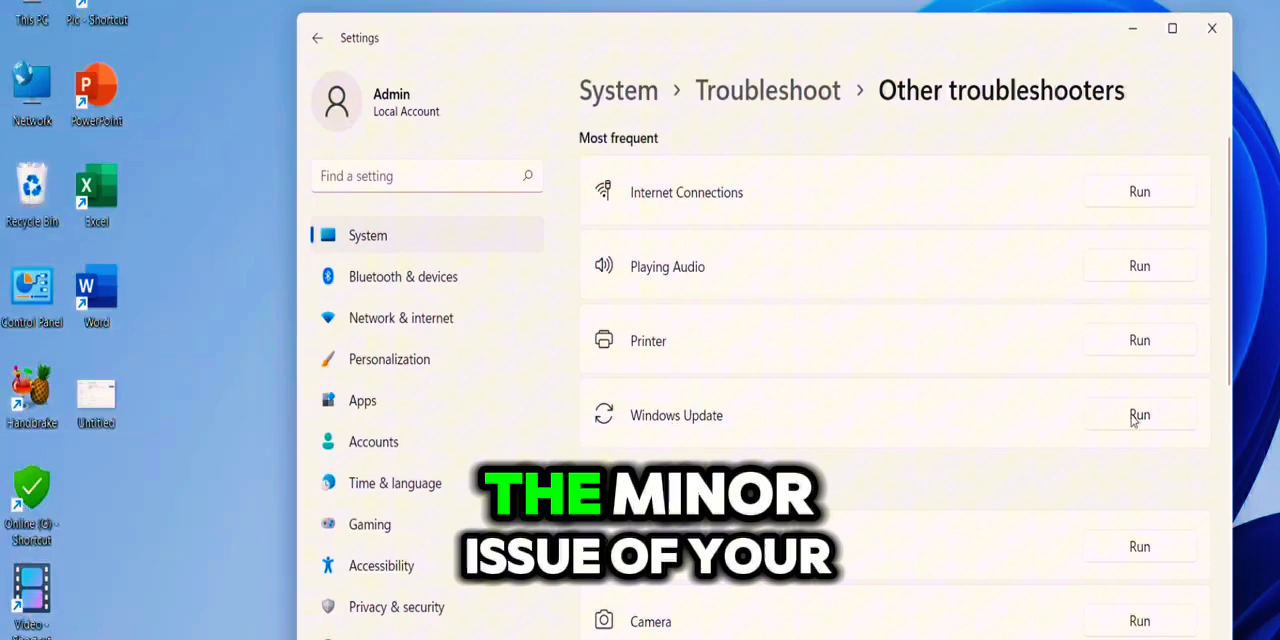
Run the Windows Update troubleshooter to completion, then bring up the Start menu.
{"action": "left_click", "coordinate": [1140, 416]}
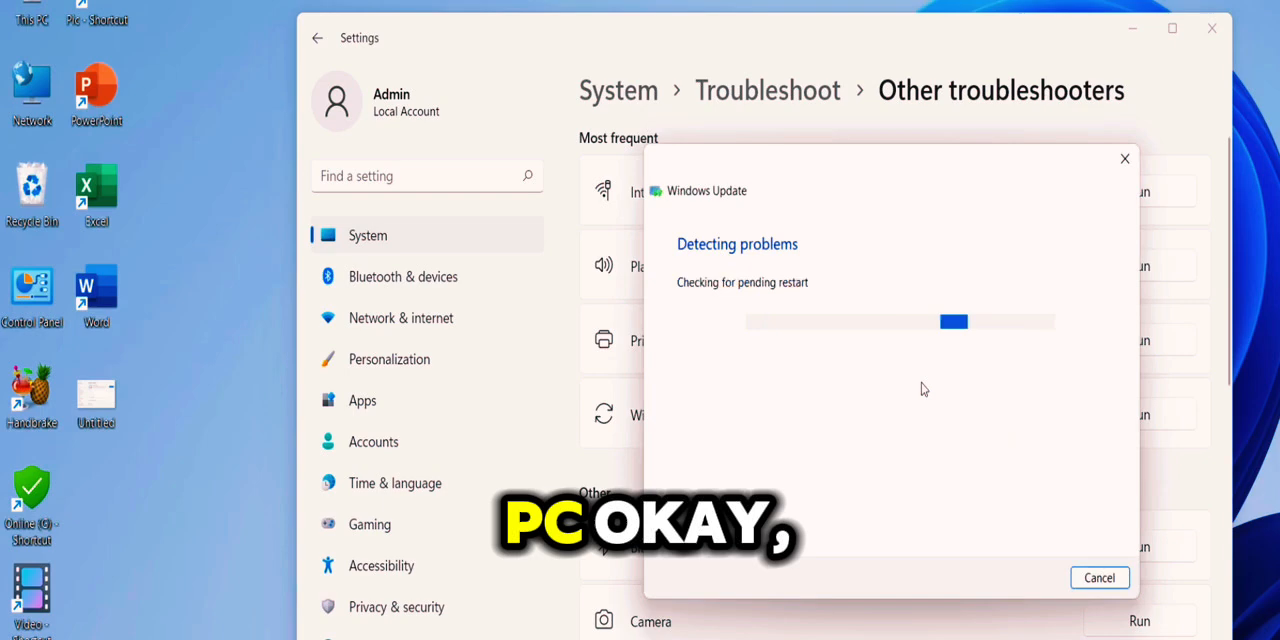
{"action": "mouse_move", "coordinate": [1122, 516]}
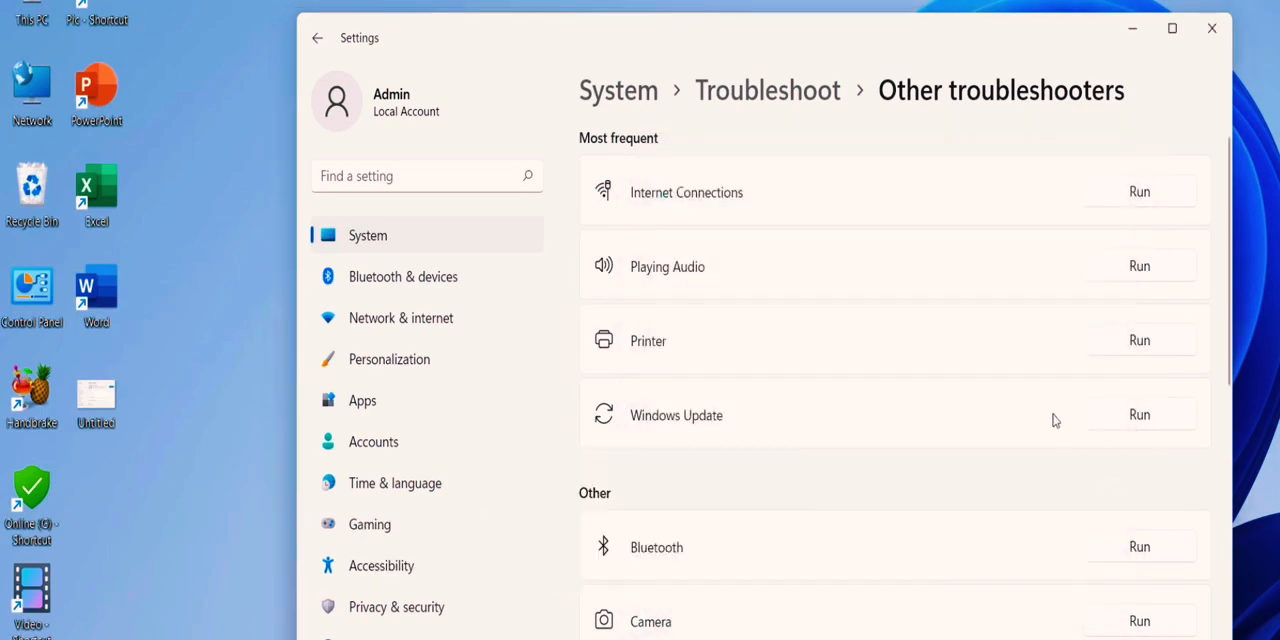
{"action": "left_click", "coordinate": [1212, 28]}
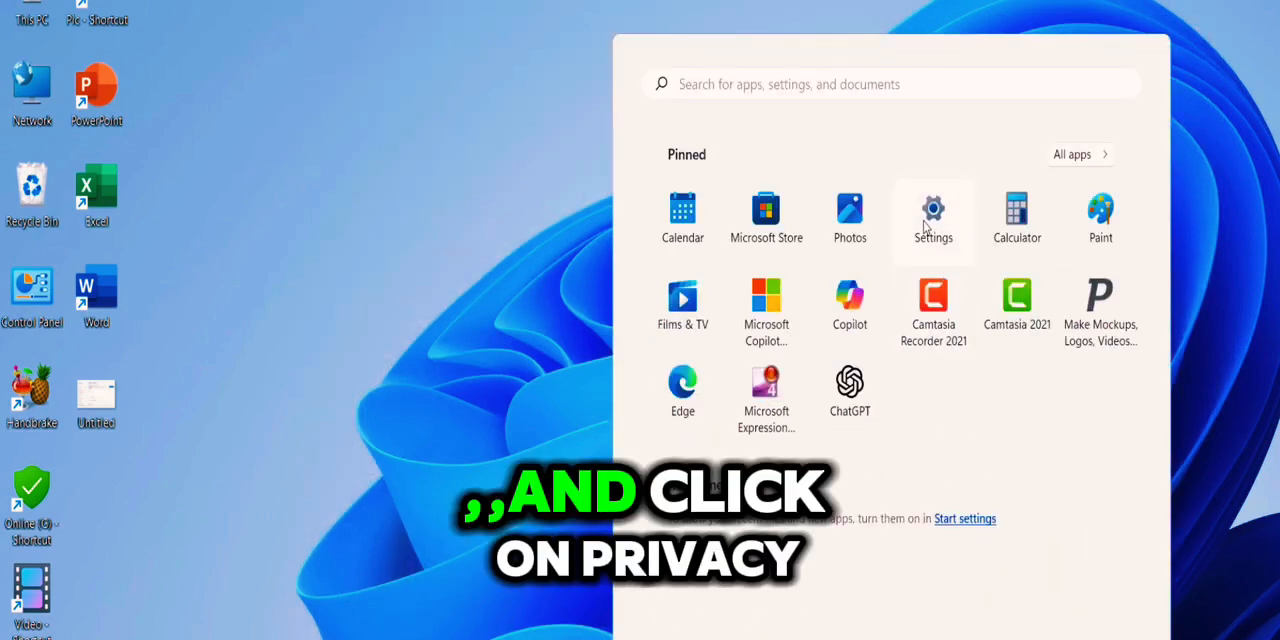
In Settings > Privacy & security > Windows Security, confirm Real-time protection is On.
{"action": "left_click", "coordinate": [932, 210]}
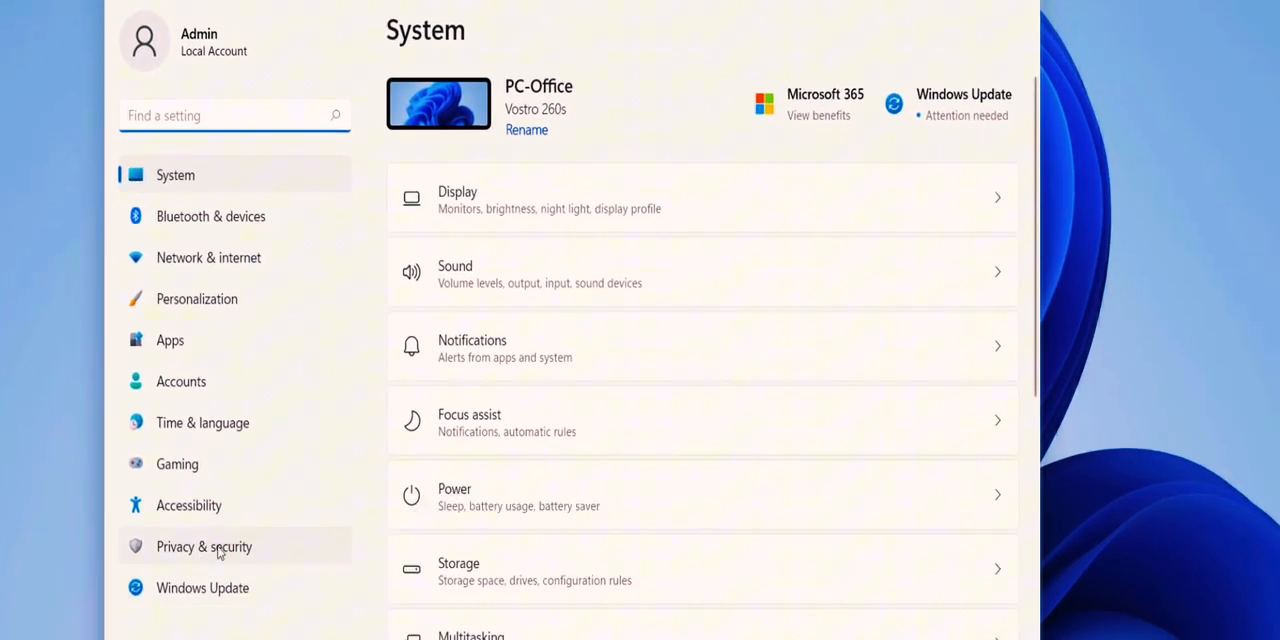
{"action": "left_click", "coordinate": [204, 546]}
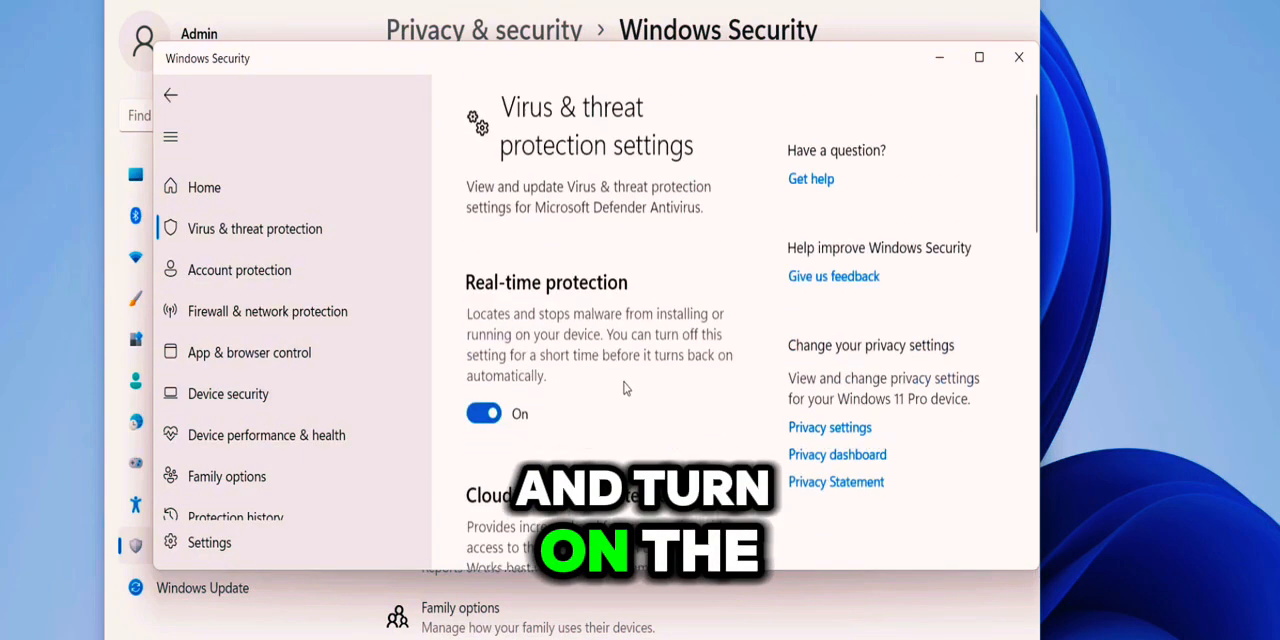
{"action": "scroll", "scroll_direction": "down", "scroll_amount": 3}
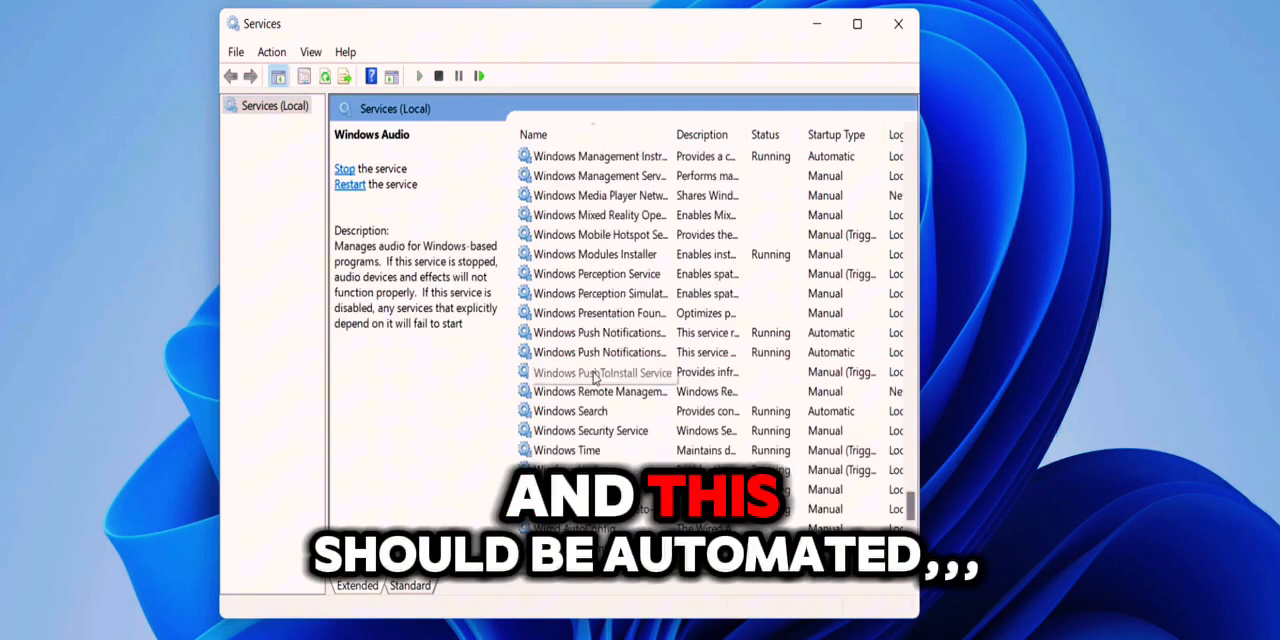
Set the Windows Update service to Automatic startup, stop it, then start it again.
{"action": "left_click", "coordinate": [590, 470]}
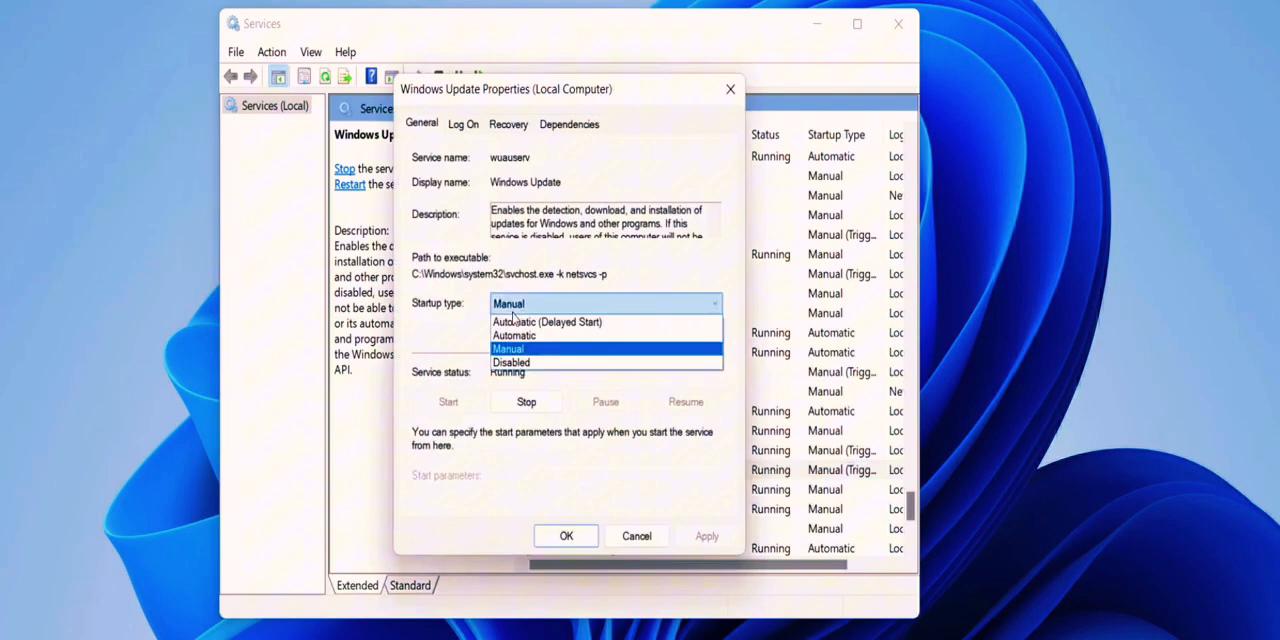
{"action": "left_click", "coordinate": [512, 334]}
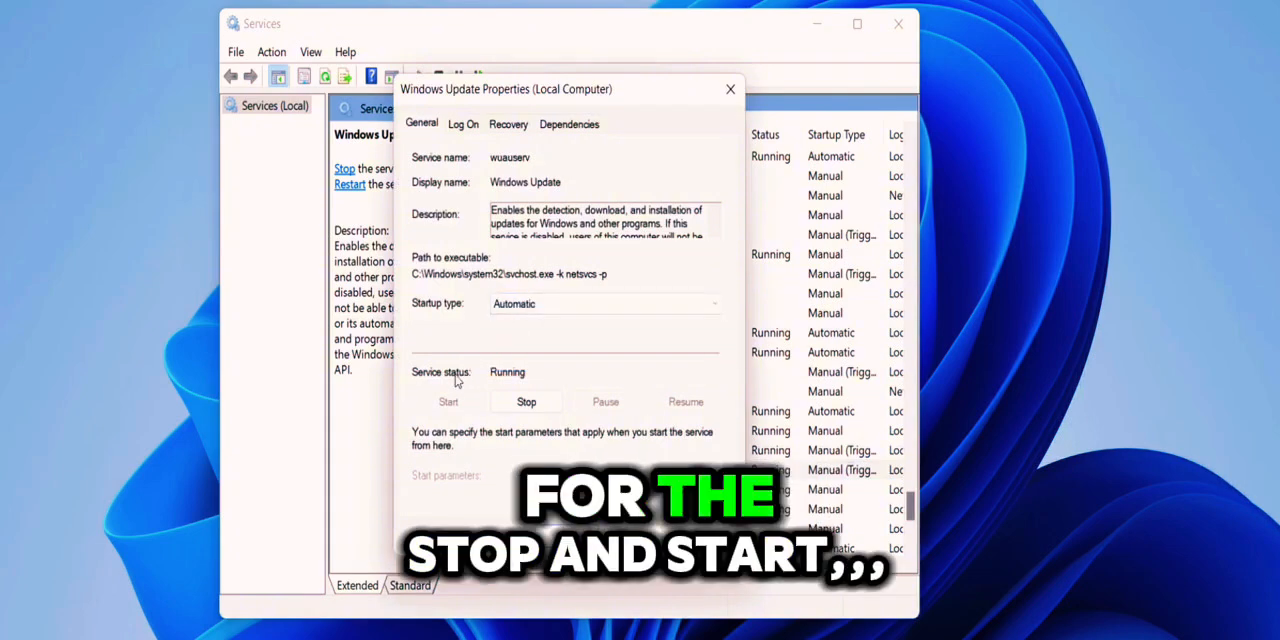
{"action": "left_click", "coordinate": [526, 400]}
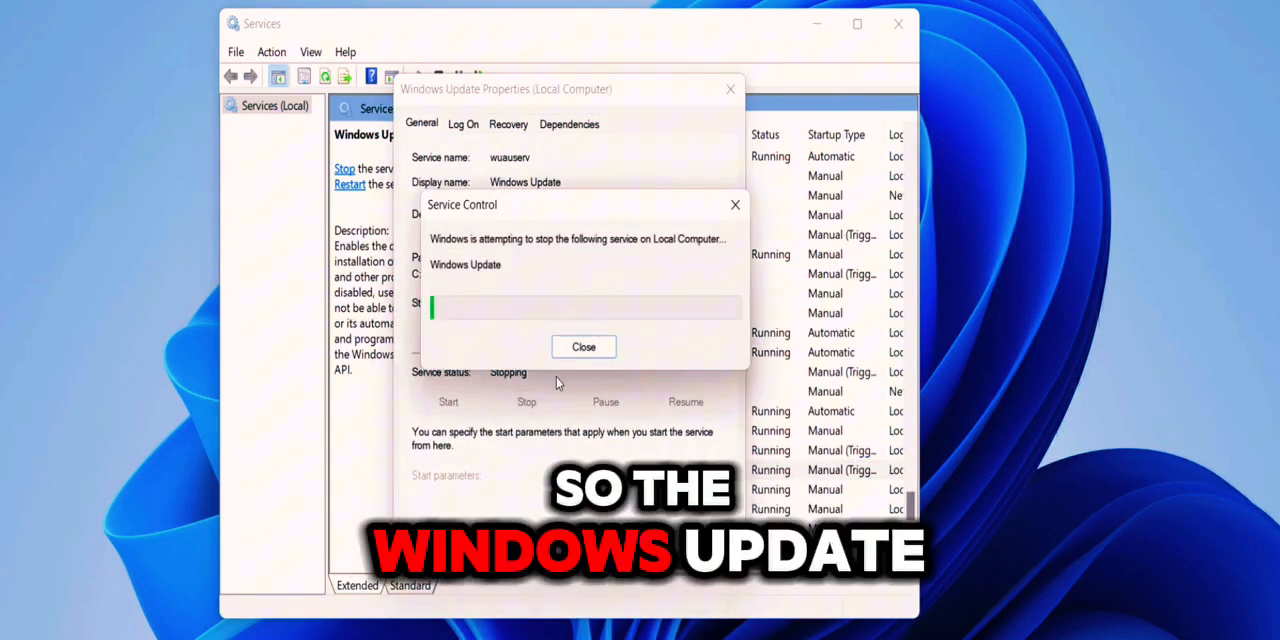
{"action": "left_click", "coordinate": [584, 346]}
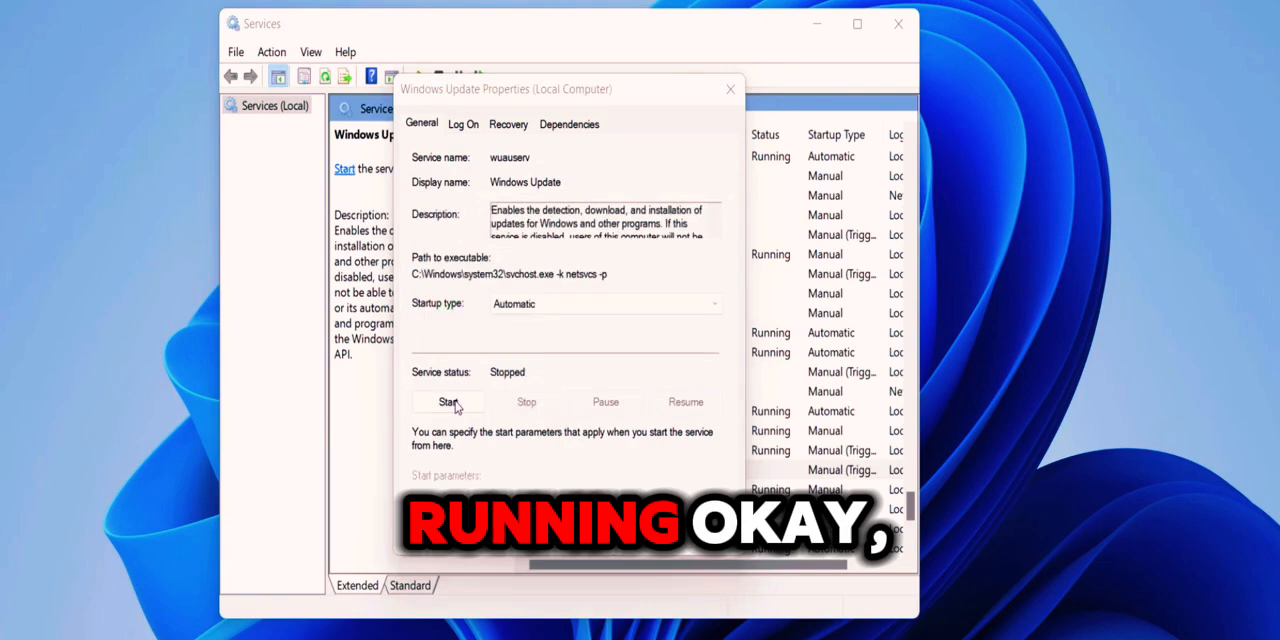
{"action": "left_click", "coordinate": [448, 400]}
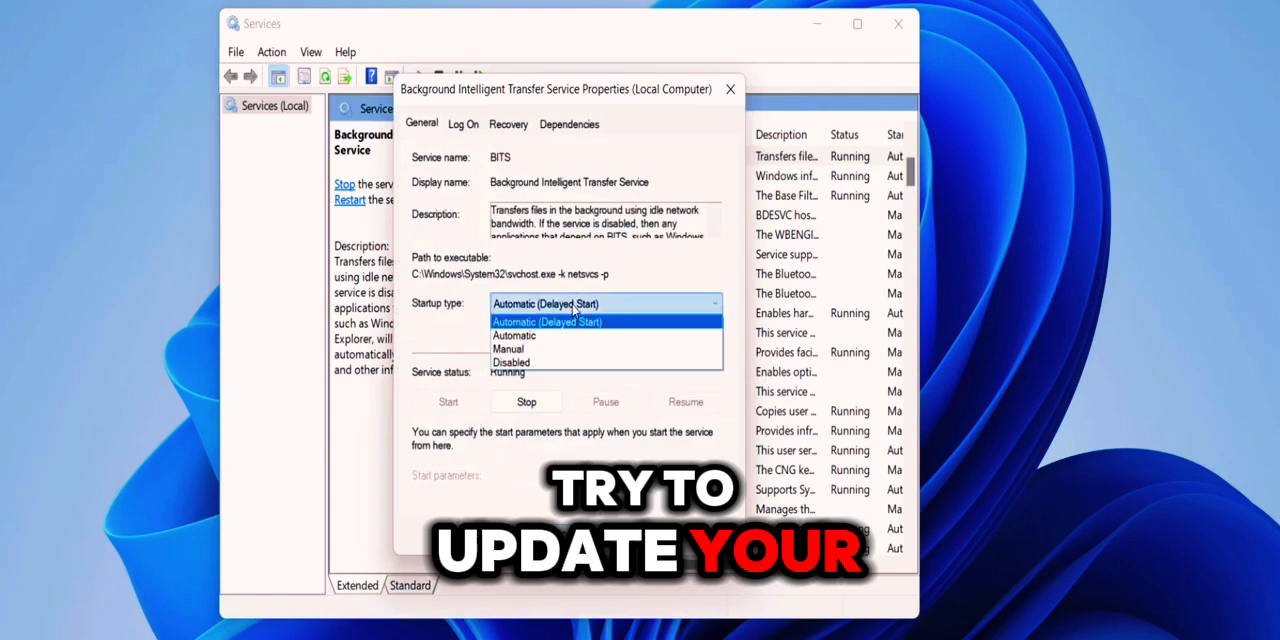
Choose a new Startup type for the Background Intelligent Transfer Service.
{"action": "left_click", "coordinate": [548, 320]}
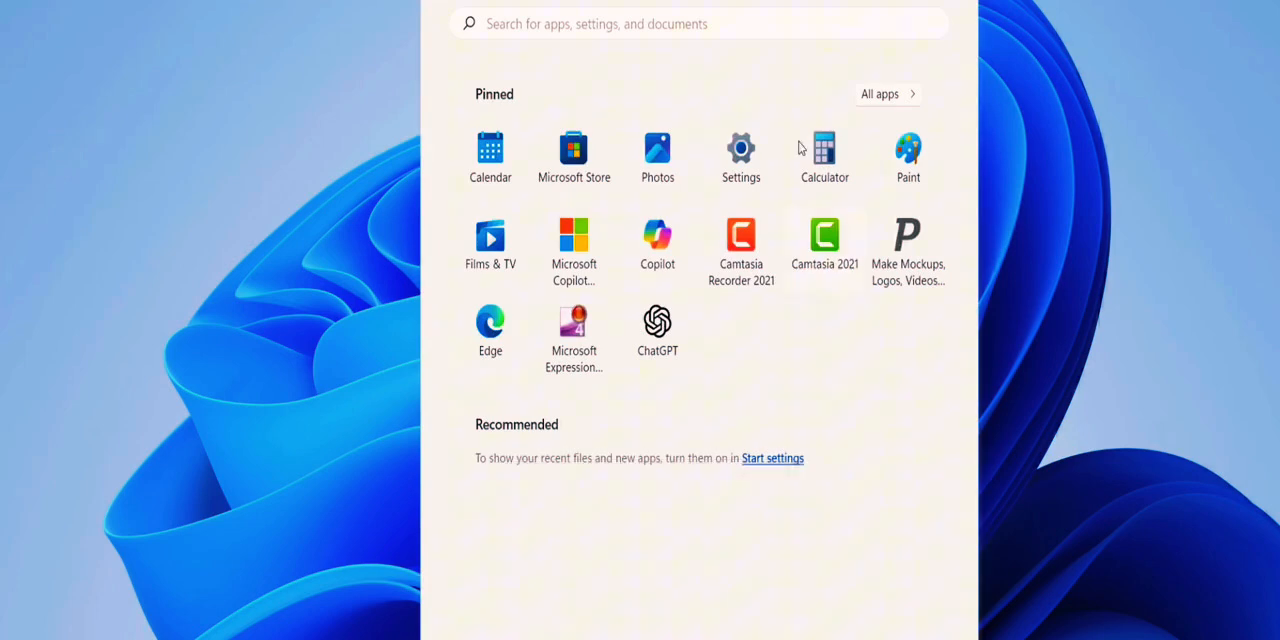
In Settings > Windows Update, view Update history and reach Uninstall updates.
{"action": "left_click", "coordinate": [740, 150]}
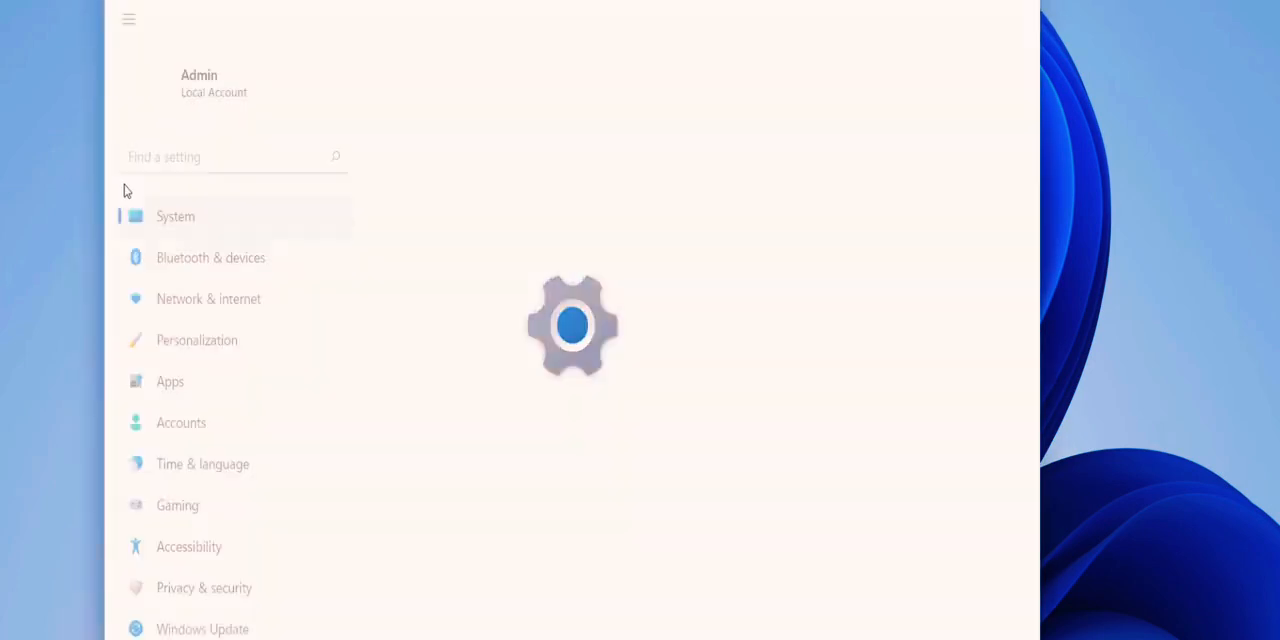
{"action": "left_click", "coordinate": [202, 628]}
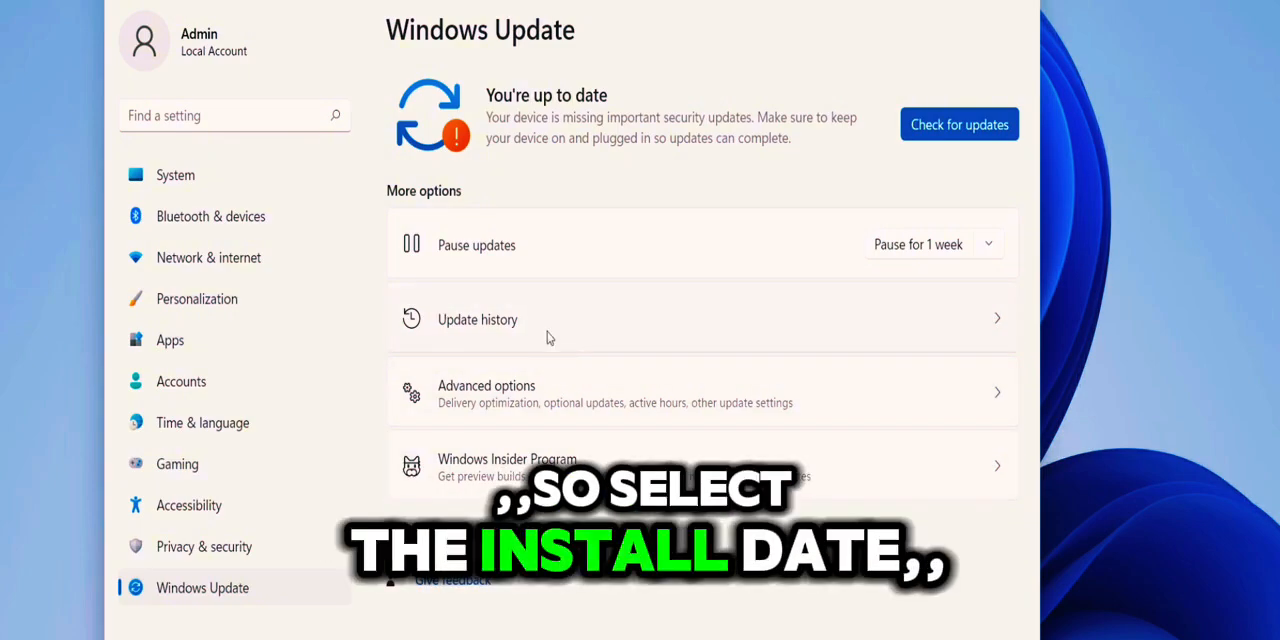
{"action": "left_click", "coordinate": [476, 320]}
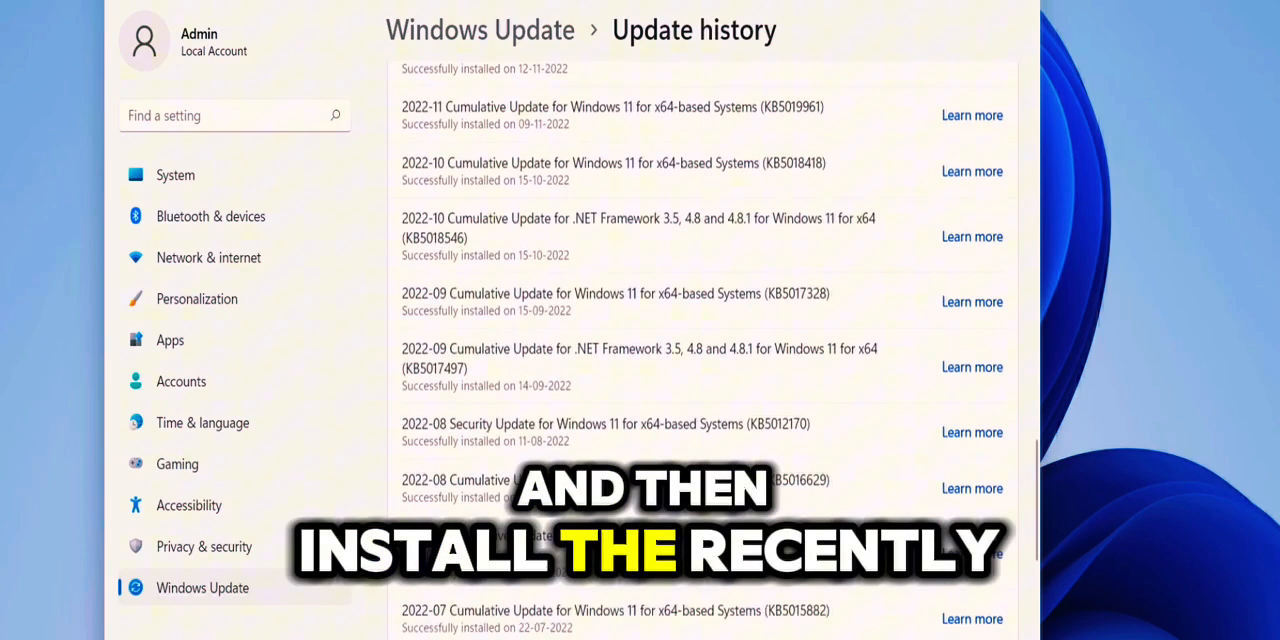
{"action": "scroll", "scroll_direction": "down", "scroll_amount": 3}
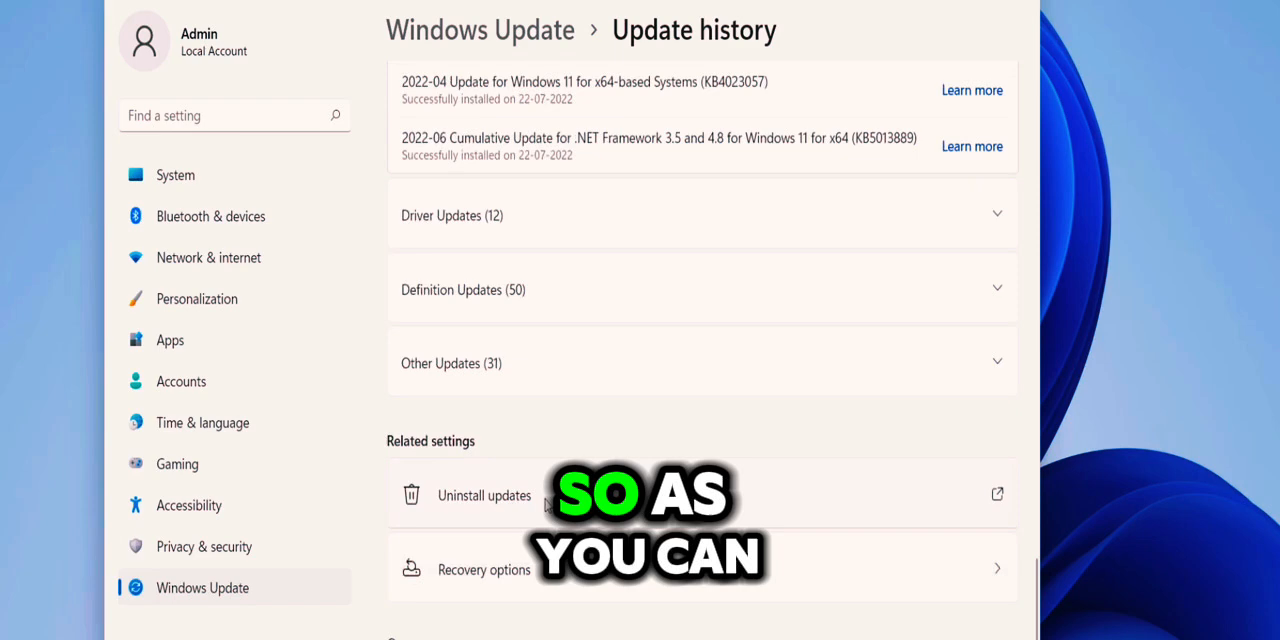
{"action": "left_click", "coordinate": [484, 496]}
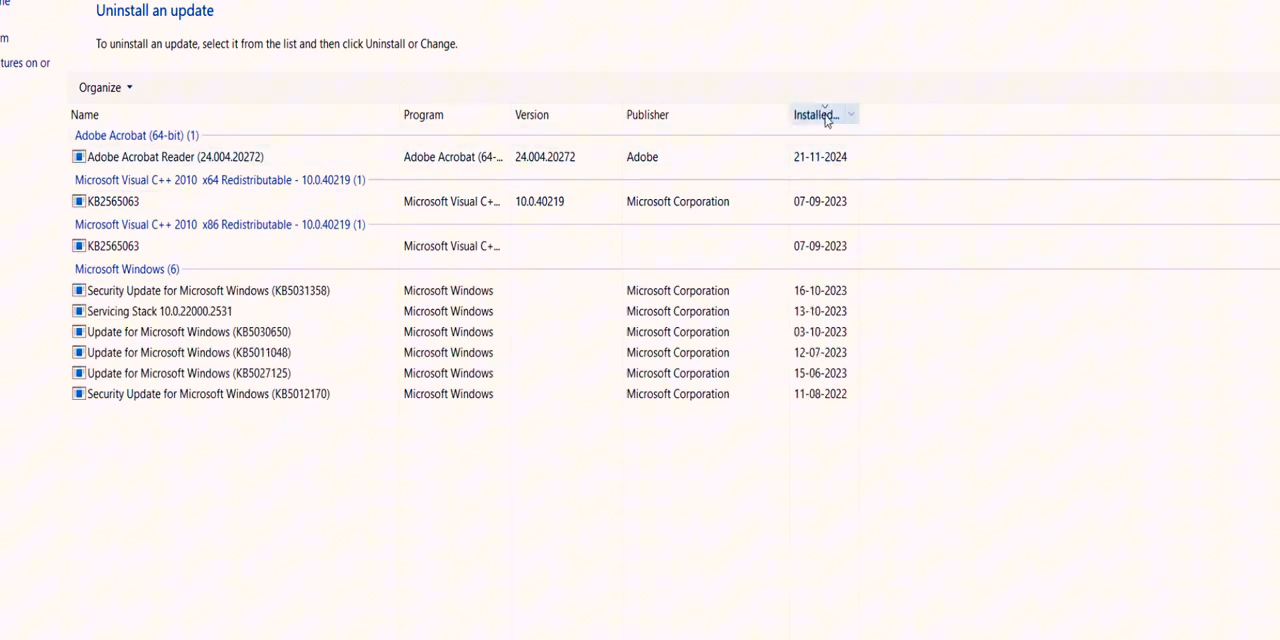
Sort installed updates by Installed On and pick the Security Update KB5031358.
{"action": "left_click", "coordinate": [200, 290]}
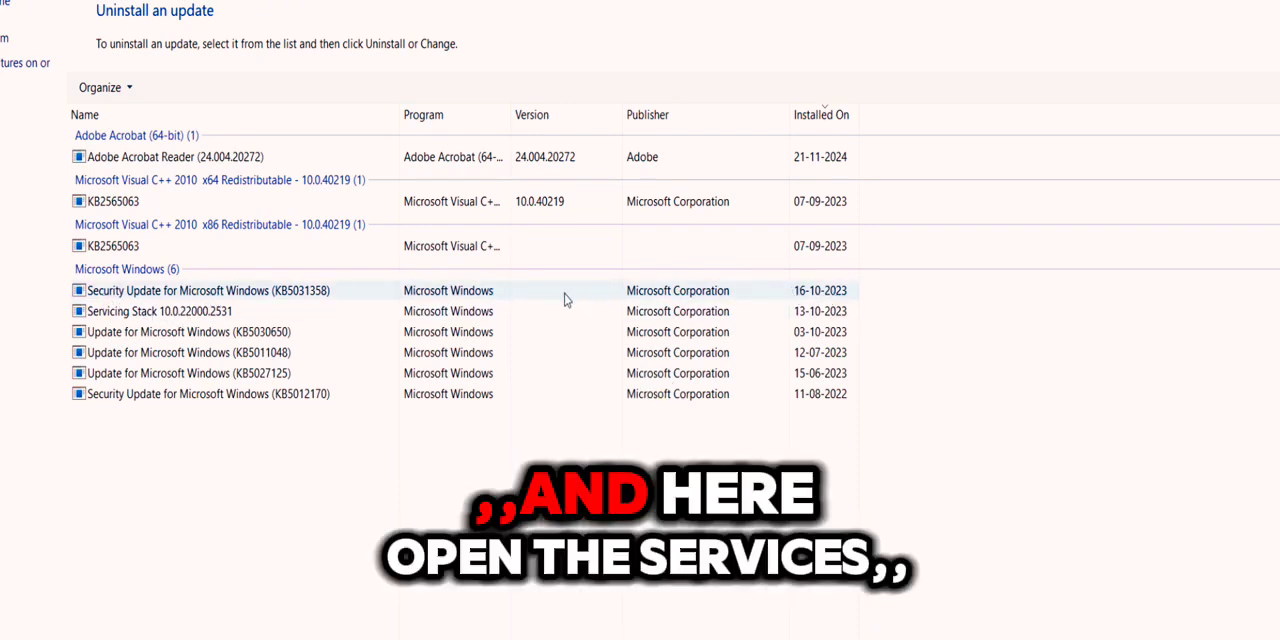
{"action": "left_click", "coordinate": [200, 290]}
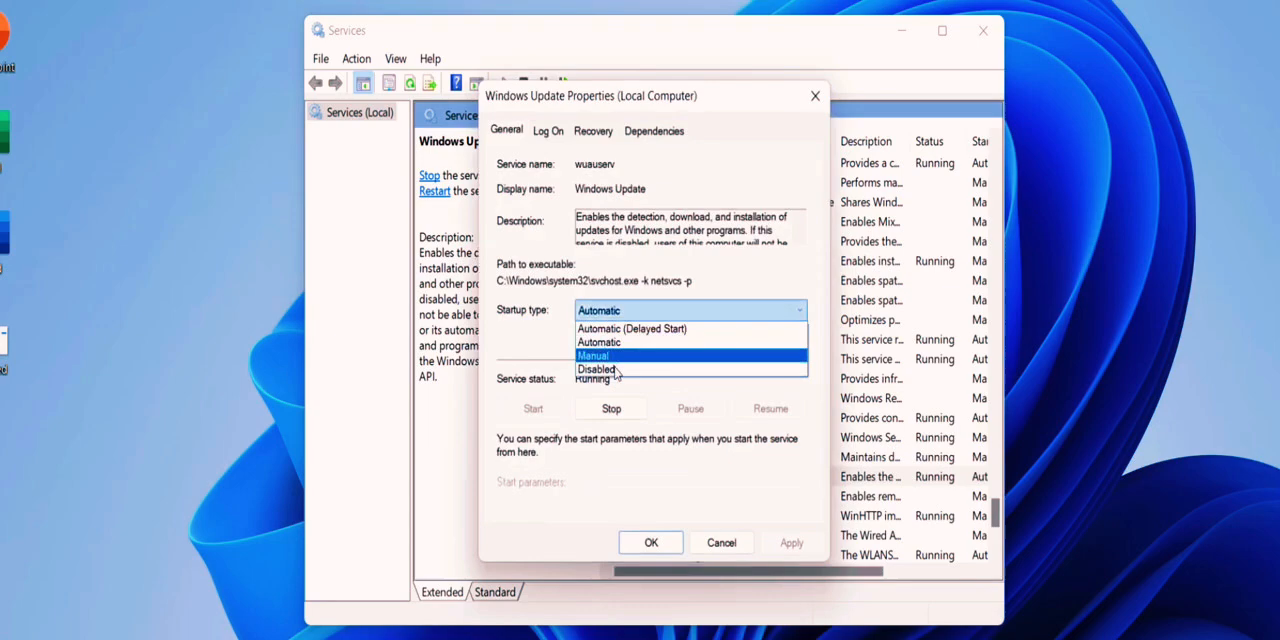
Set the Windows Update service's startup type to Disabled and stop it.
{"action": "left_click", "coordinate": [612, 408]}
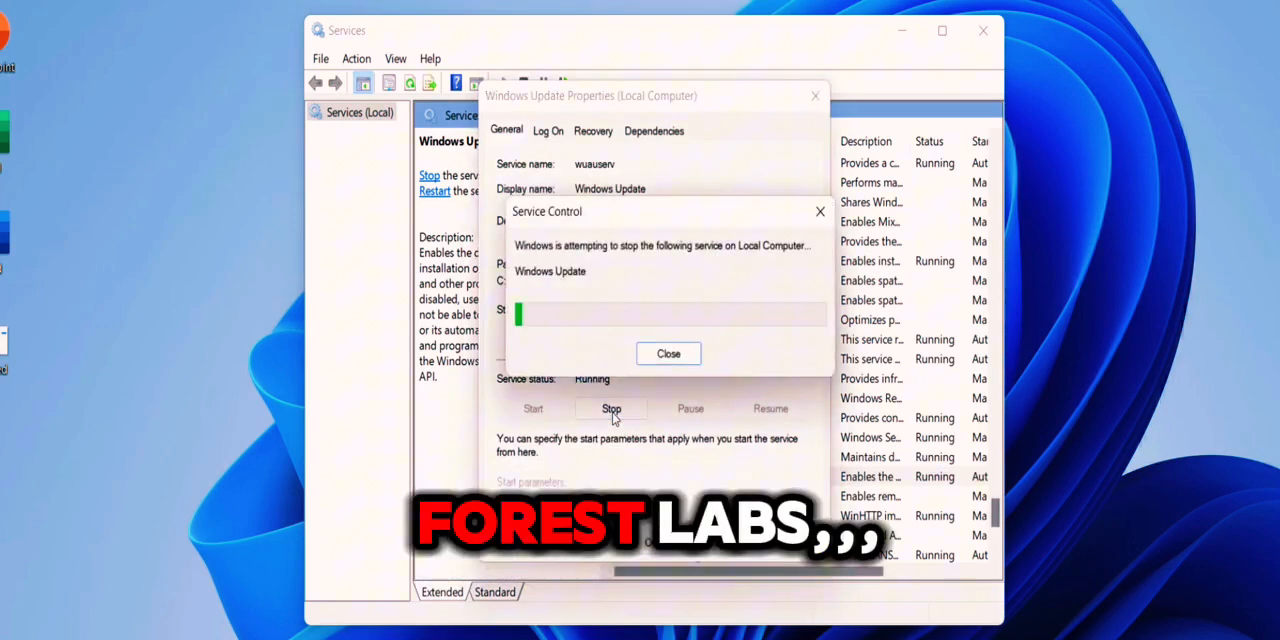
{"action": "left_click", "coordinate": [668, 352]}
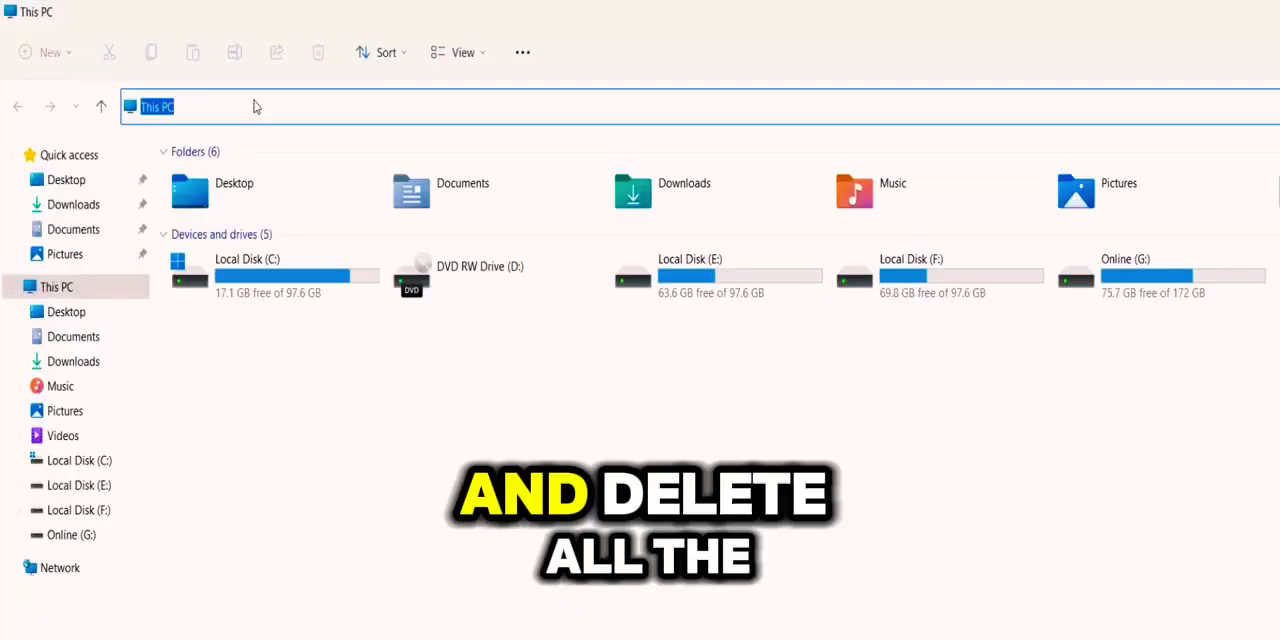
Go to C:\Windows\SoftwareDistribution and select all cached update files.
{"action": "type", "text": "C:\\Windows\\SoftwareDistribution"}
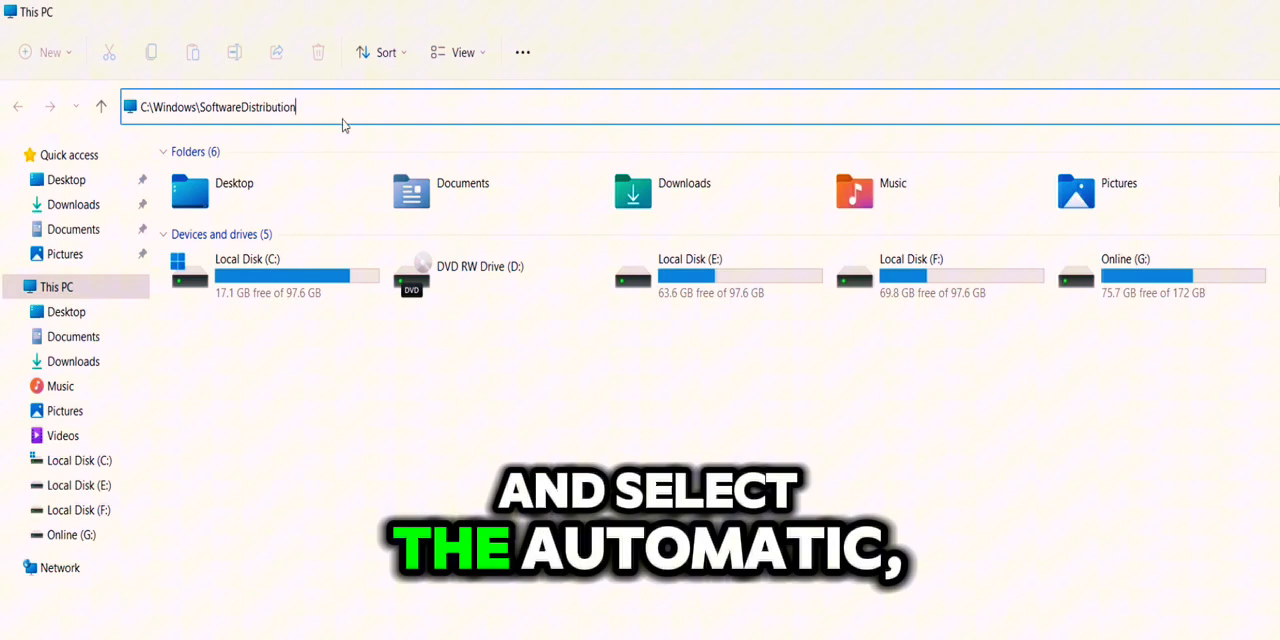
{"action": "key", "text": "Enter"}
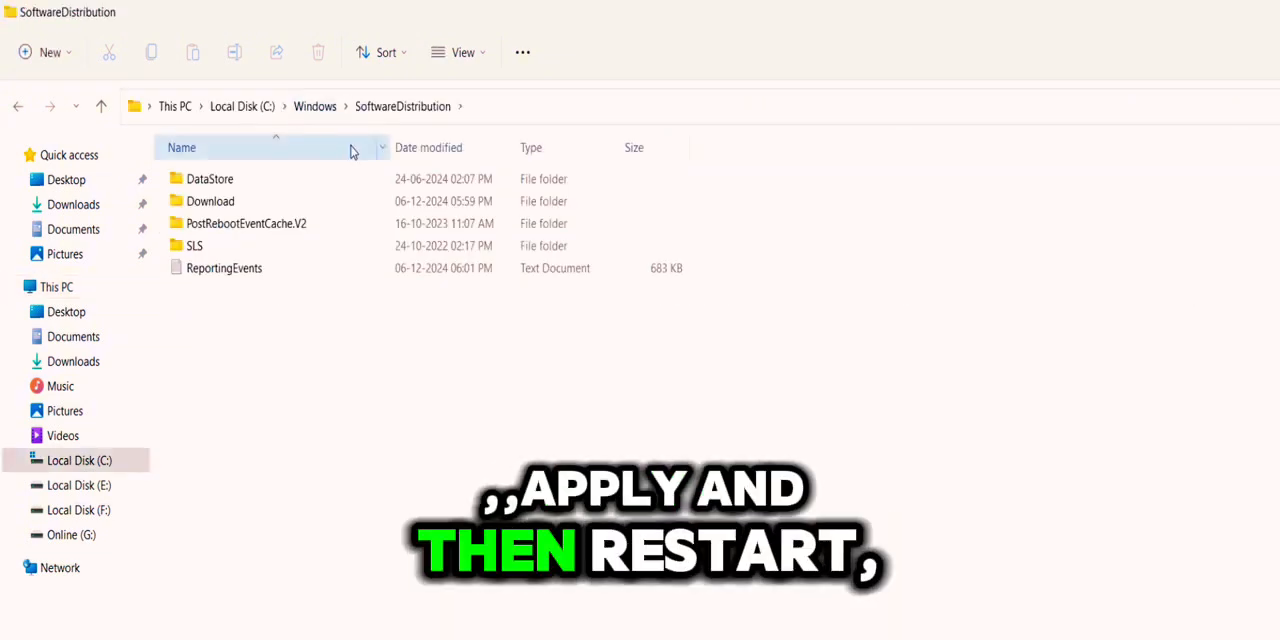
{"action": "key", "text": "ctrl+a"}
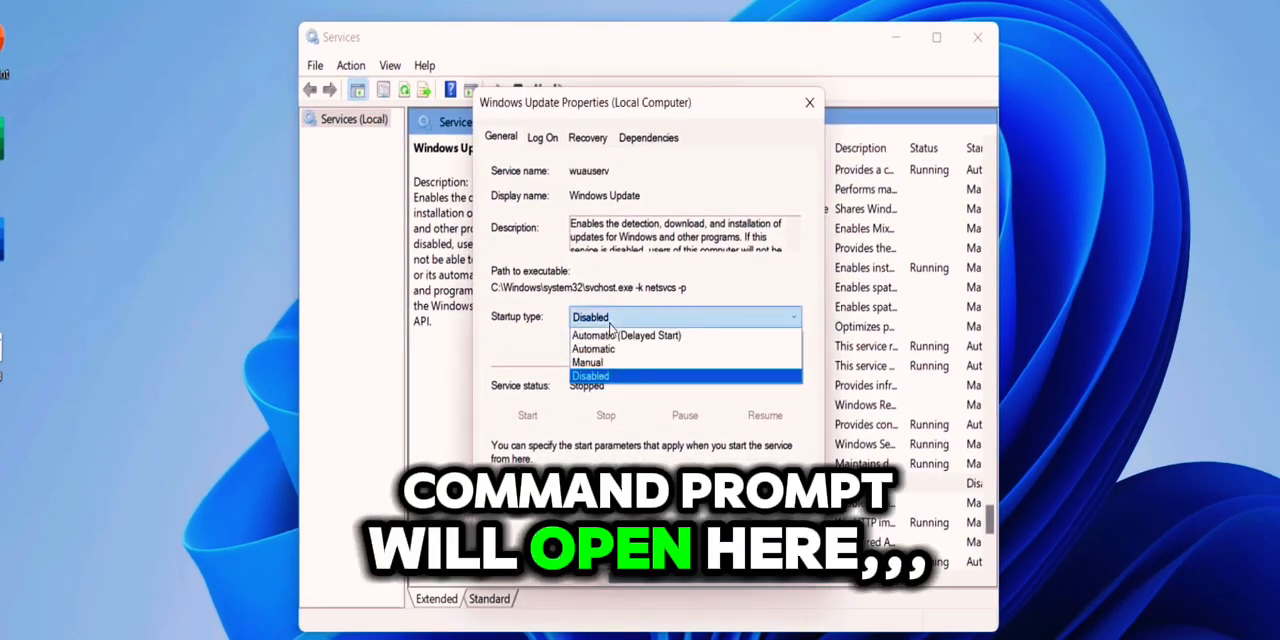
Return Windows Update to Automatic startup, apply, and start the service.
{"action": "left_click", "coordinate": [592, 348]}
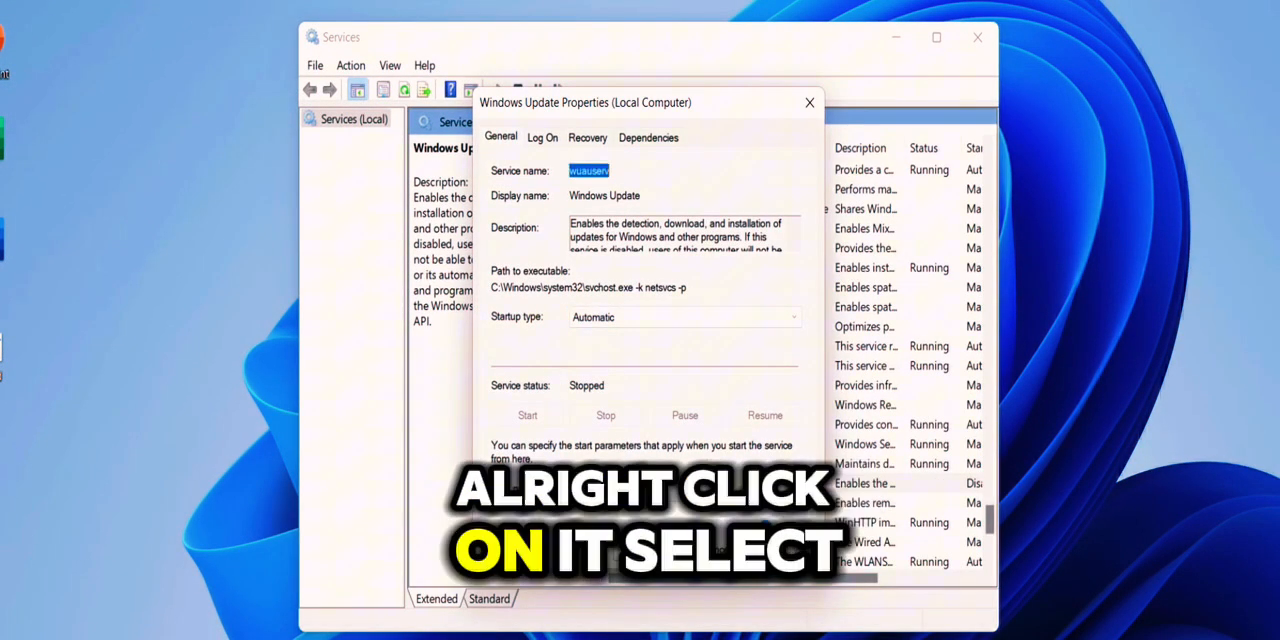
{"action": "left_click", "coordinate": [528, 416]}
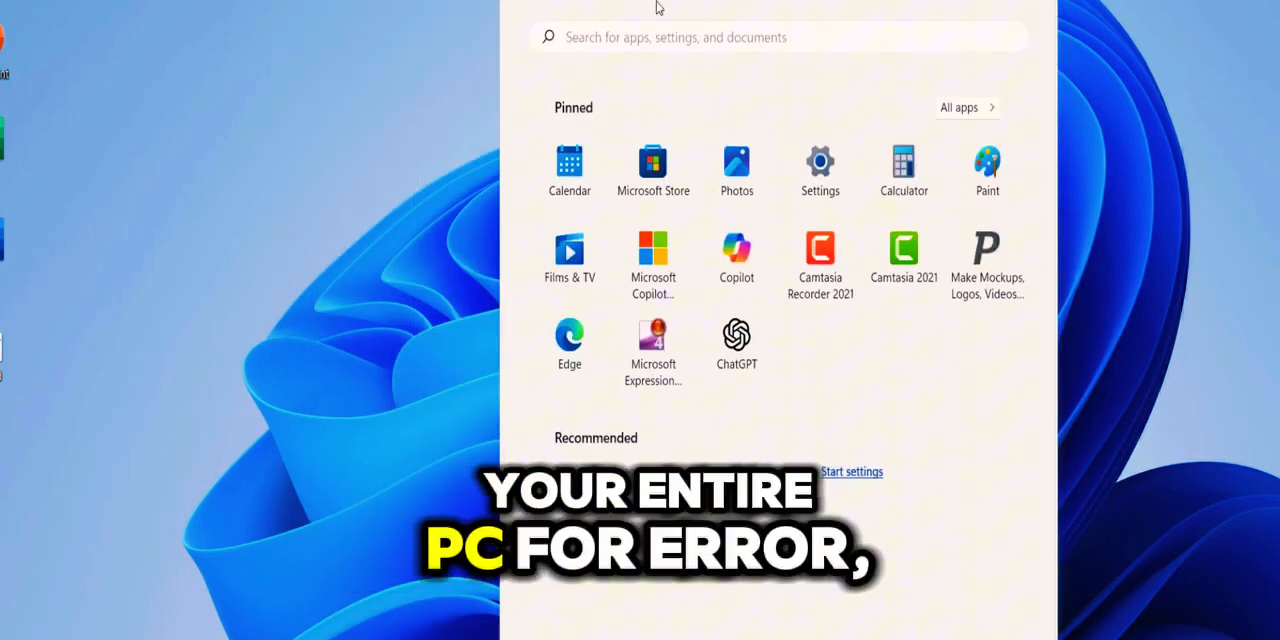
Launch Command Prompt as administrator from a 'cmd' Start search.
{"action": "type", "text": "cmd"}
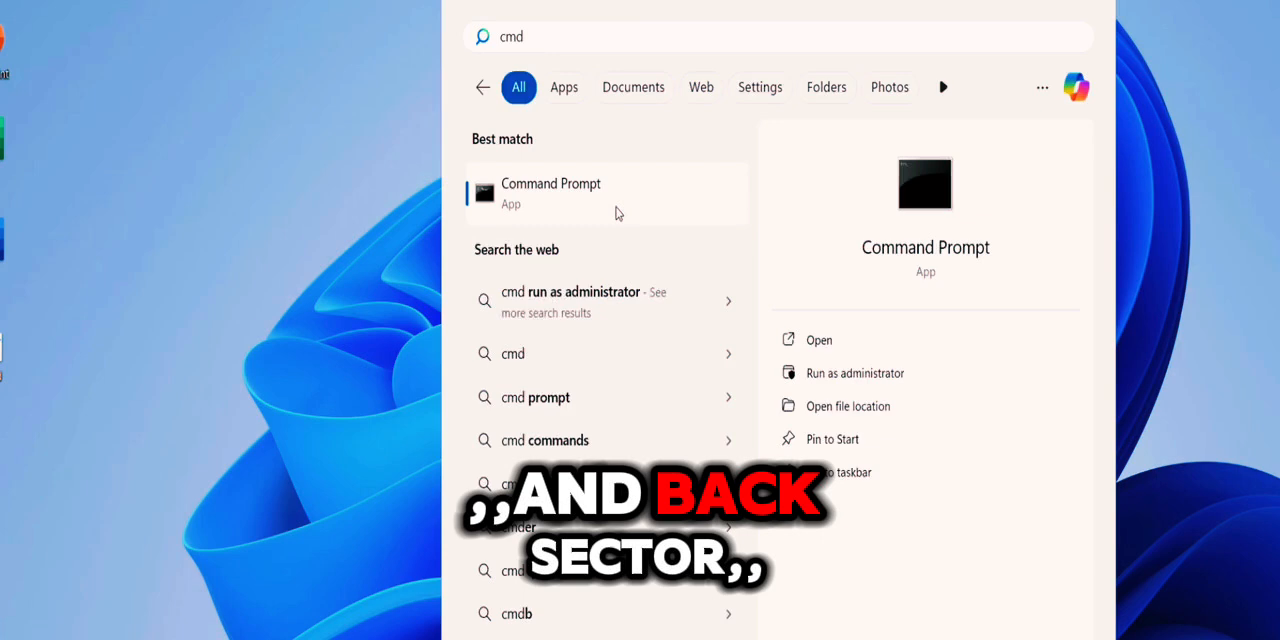
{"action": "right_click", "coordinate": [550, 192]}
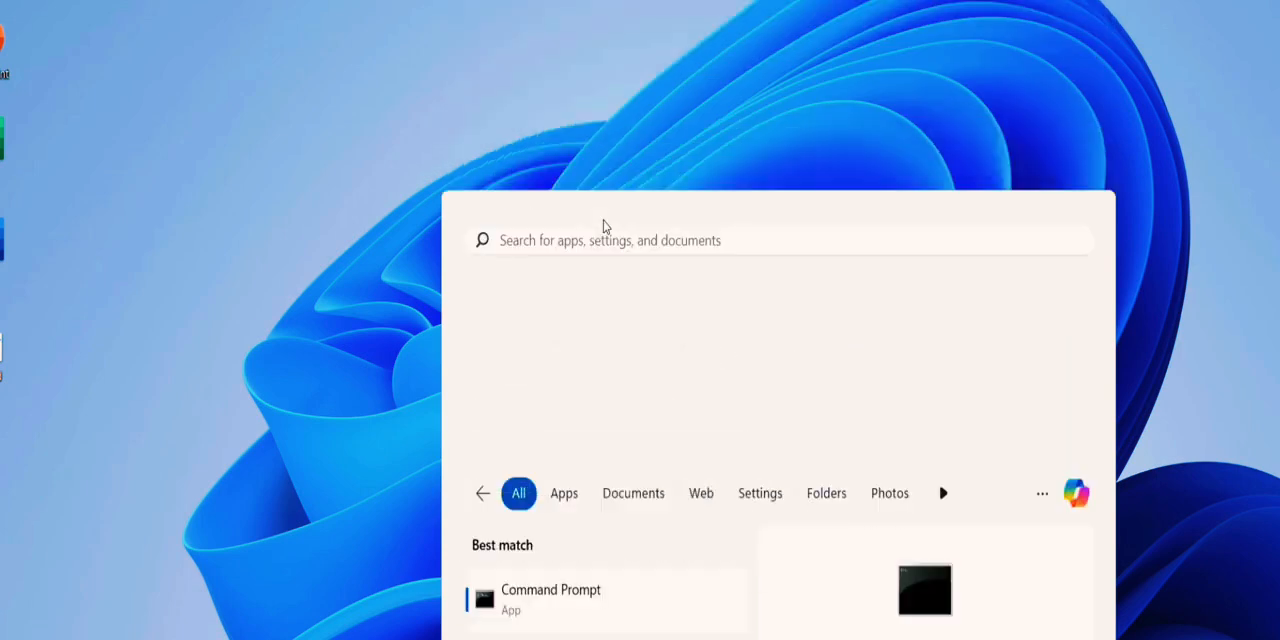
{"action": "left_click", "coordinate": [550, 590]}
{"action": "type", "text": "s"}
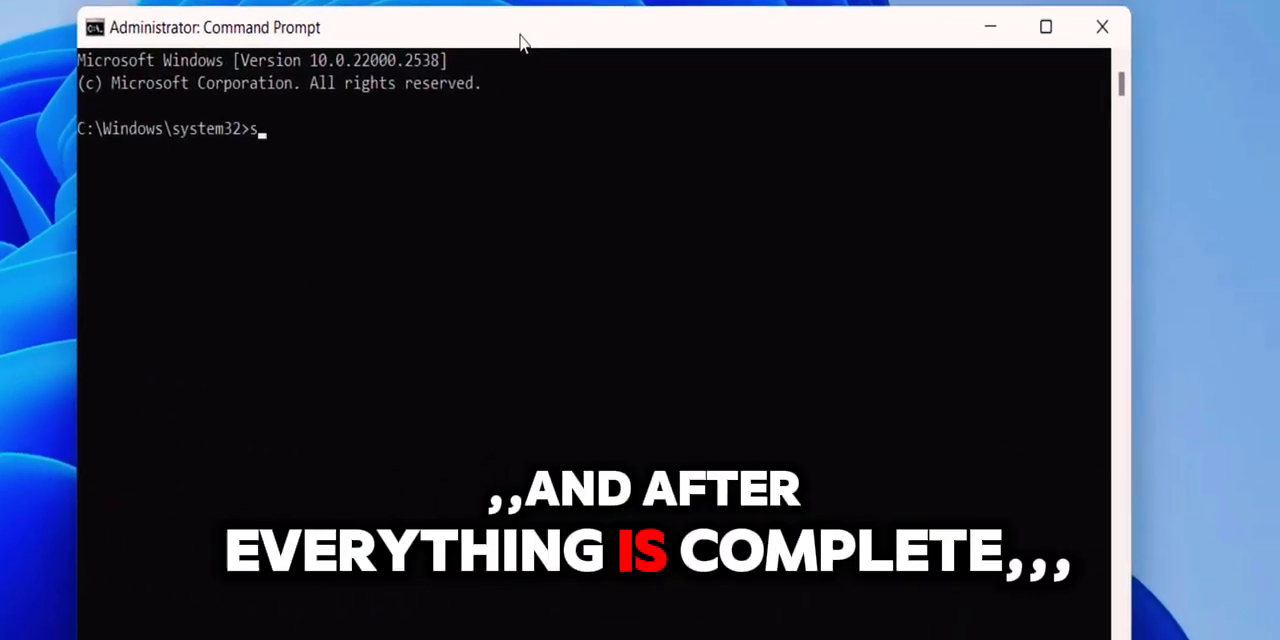
Enter the sfc /scannow system file check command at the elevated prompt.
{"action": "type", "text": "fc /"}
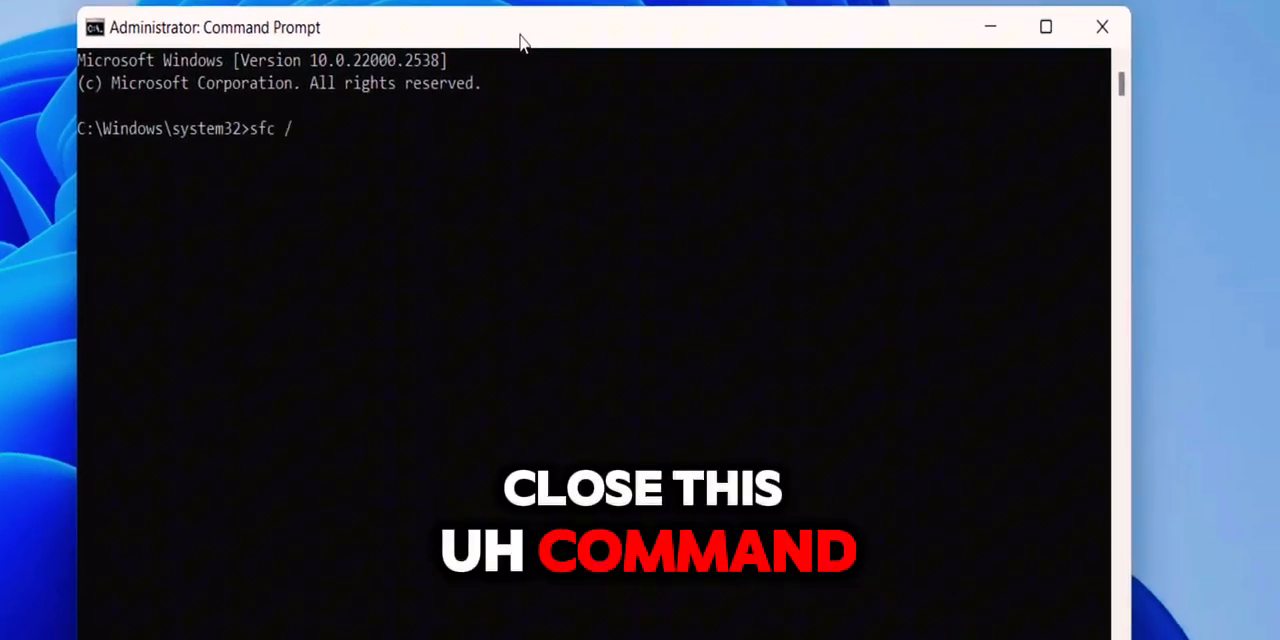
{"action": "type", "text": "scannow"}
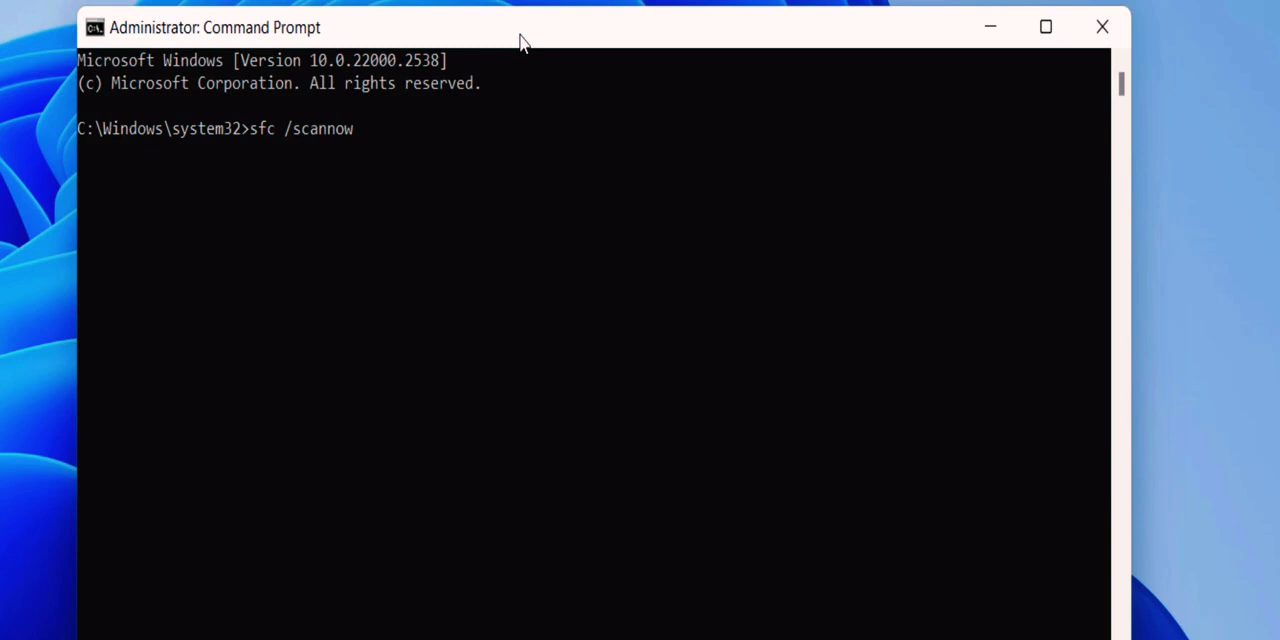